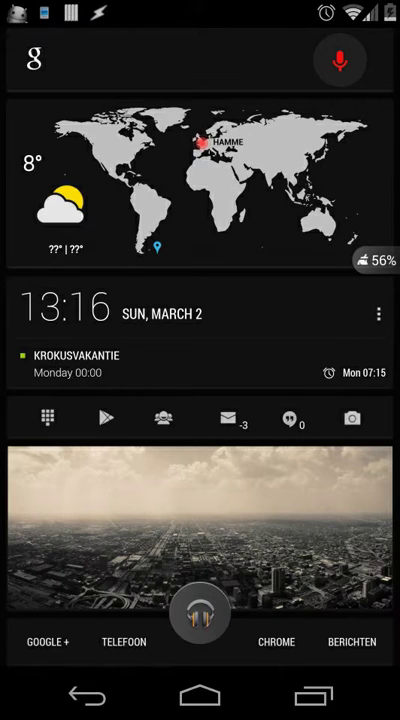
- Show AutoAlarm's Locale options and scroll through the available language list
{"action": "left_click", "coordinate": [340, 60]}
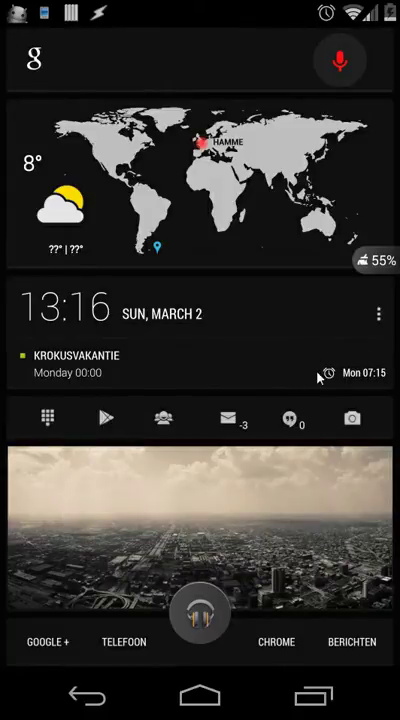
{"action": "mouse_move", "coordinate": [338, 380]}
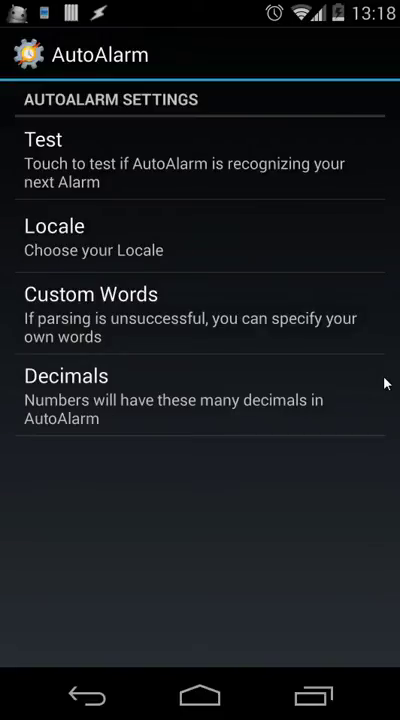
{"action": "mouse_move", "coordinate": [108, 312]}
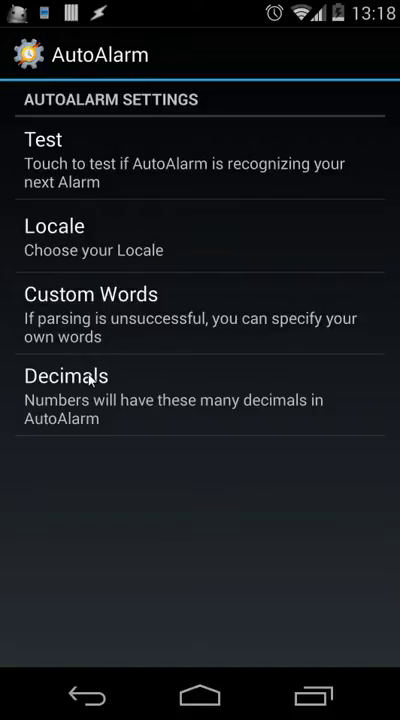
{"action": "mouse_move", "coordinate": [80, 218]}
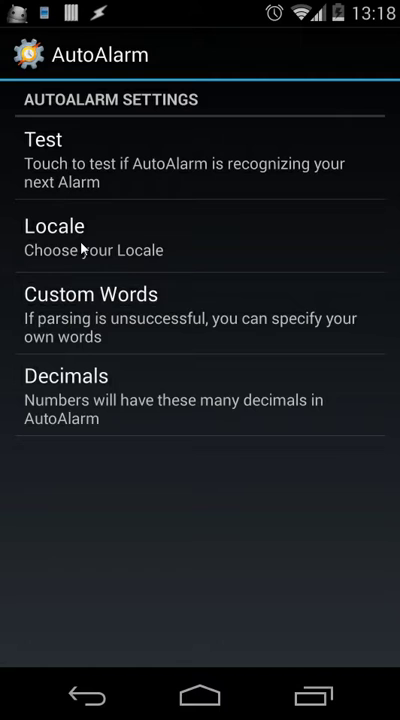
{"action": "left_click", "coordinate": [54, 226]}
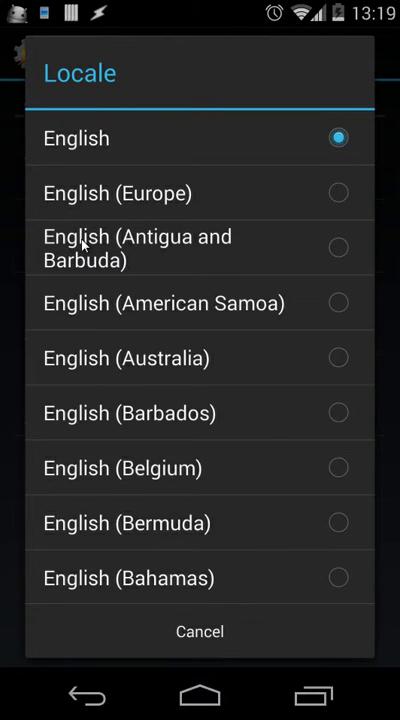
{"action": "scroll", "scroll_direction": "down", "scroll_amount": 3}
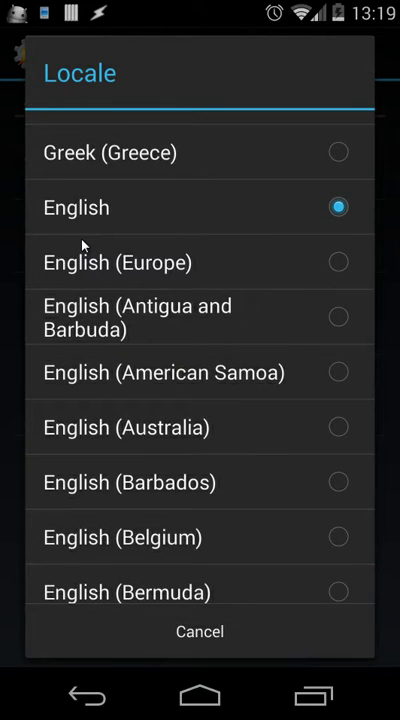
{"action": "scroll", "scroll_direction": "down", "scroll_amount": 3}
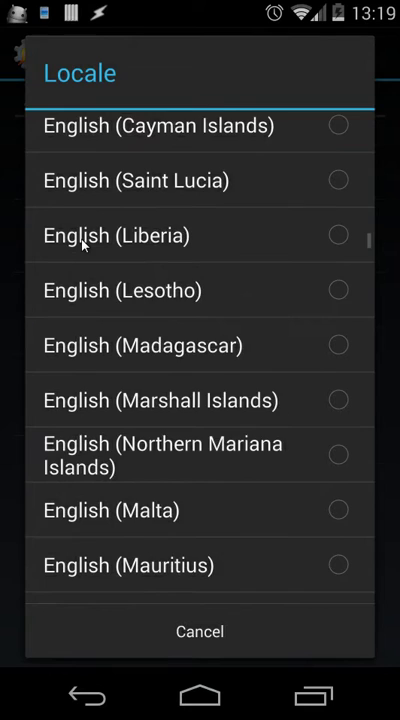
{"action": "scroll", "scroll_direction": "down", "scroll_amount": 3}
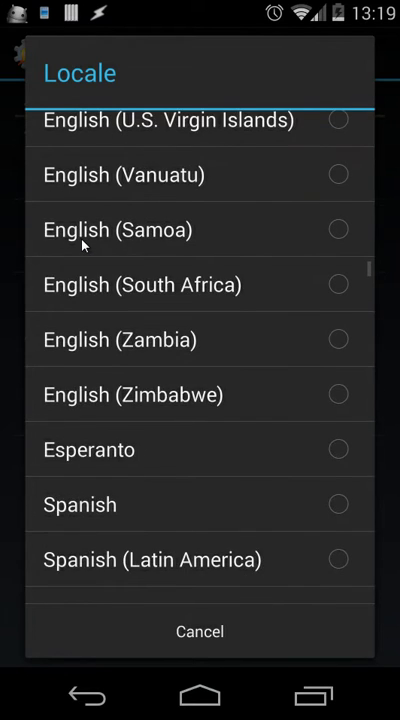
{"action": "scroll", "scroll_direction": "down", "scroll_amount": 3}
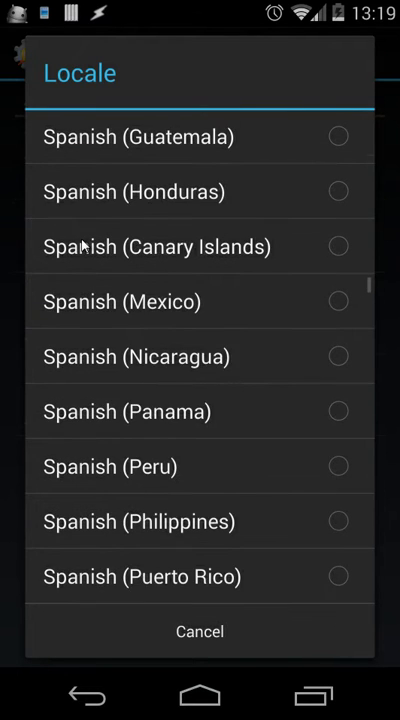
{"action": "scroll", "scroll_direction": "down", "scroll_amount": 3}
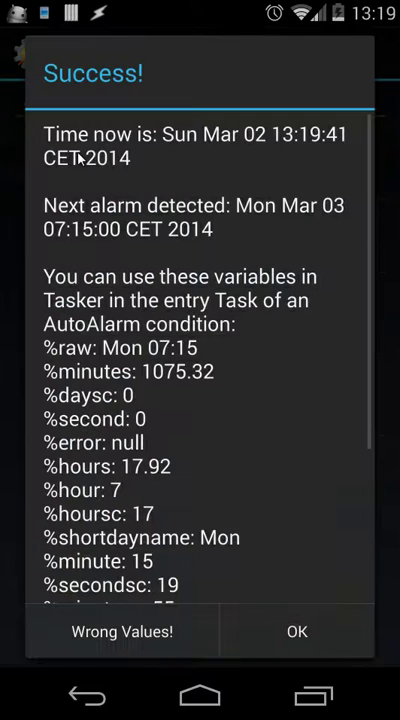
{"action": "mouse_move", "coordinate": [36, 80]}
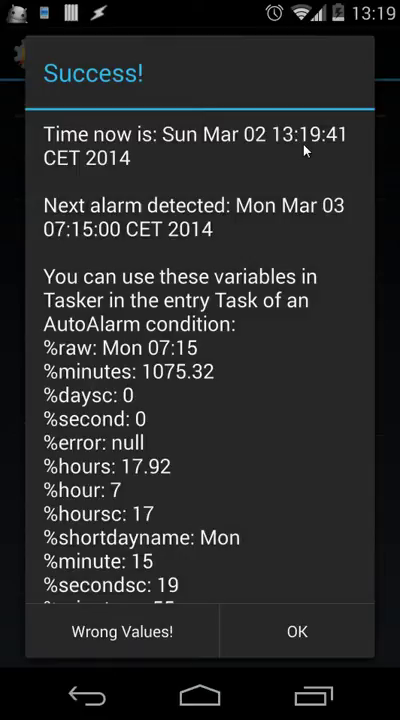
{"action": "mouse_move", "coordinate": [332, 148]}
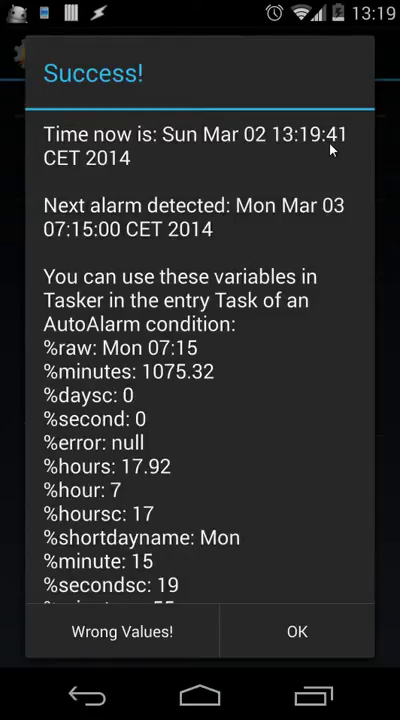
{"action": "mouse_move", "coordinate": [110, 232]}
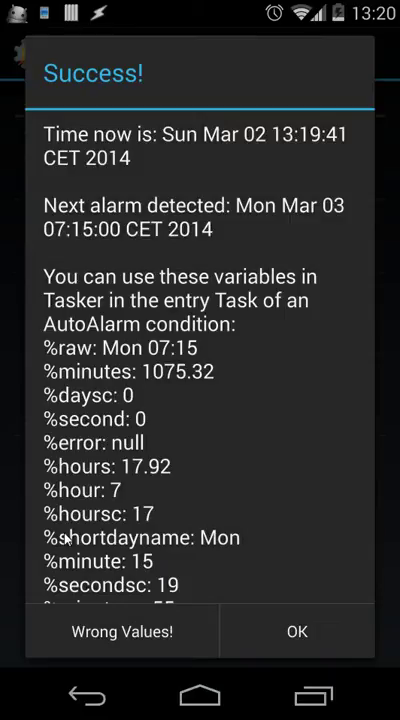
- Run the AutoAlarm test reporting the next alarm as Mon Mar 03 07:15 with its variables
{"action": "left_click", "coordinate": [296, 632]}
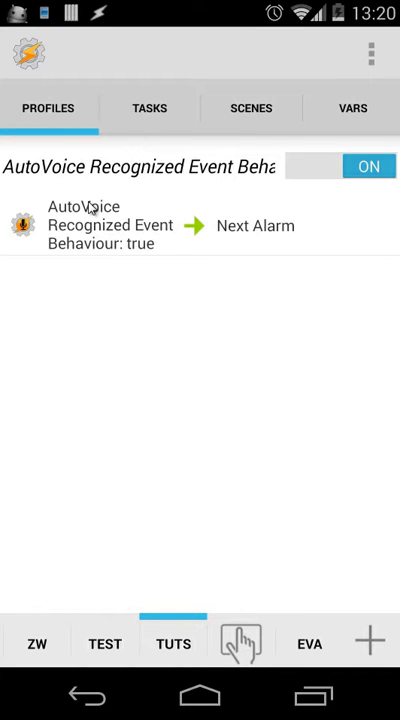
{"action": "mouse_move", "coordinate": [98, 224]}
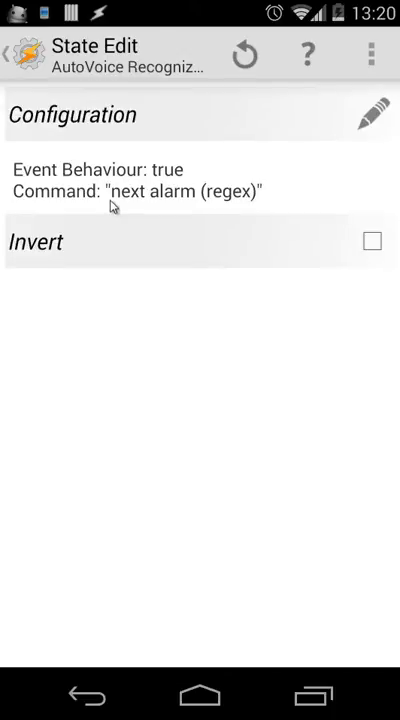
{"action": "mouse_move", "coordinate": [128, 210]}
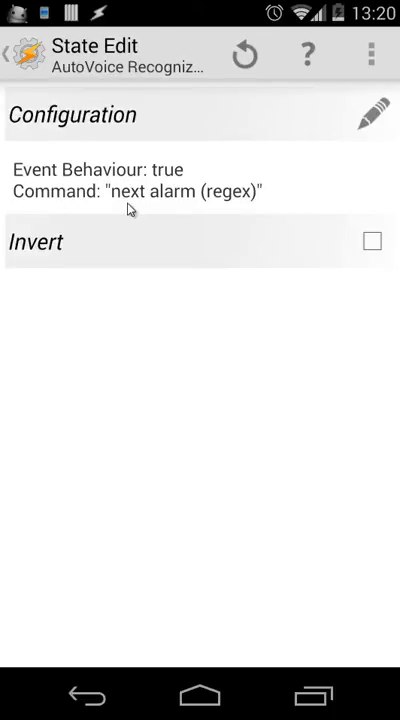
{"action": "mouse_move", "coordinate": [238, 204]}
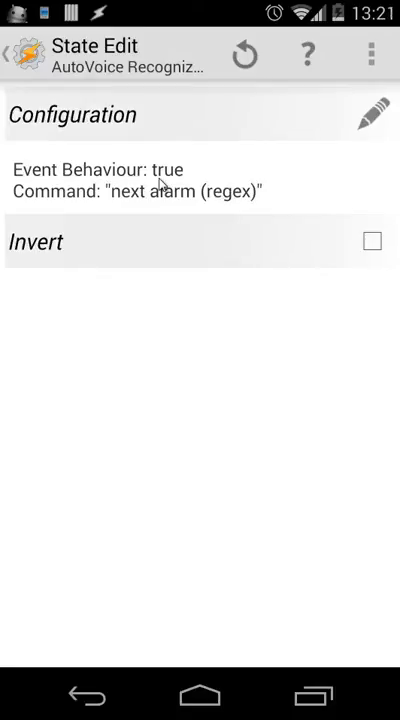
{"action": "left_click", "coordinate": [20, 54]}
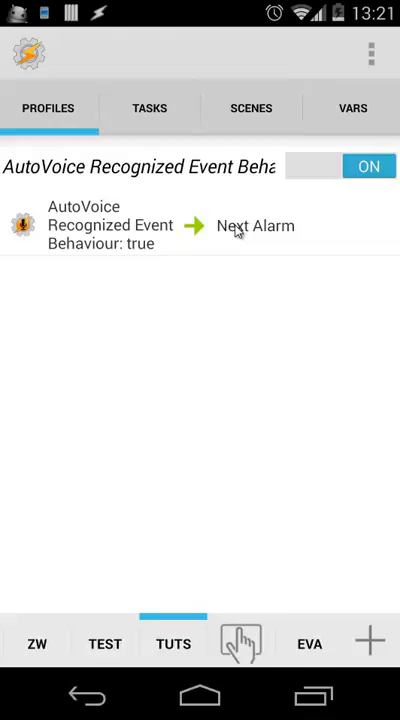
- Add an AutoAlarm plugin action to the Next Alarm task ahead of the Say action
{"action": "left_click", "coordinate": [256, 224]}
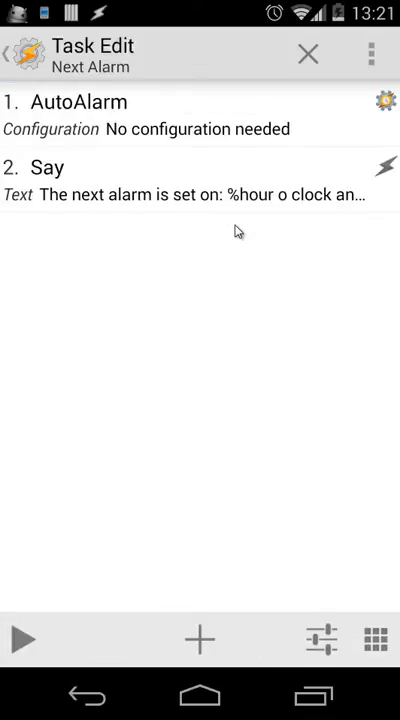
{"action": "mouse_move", "coordinate": [176, 150]}
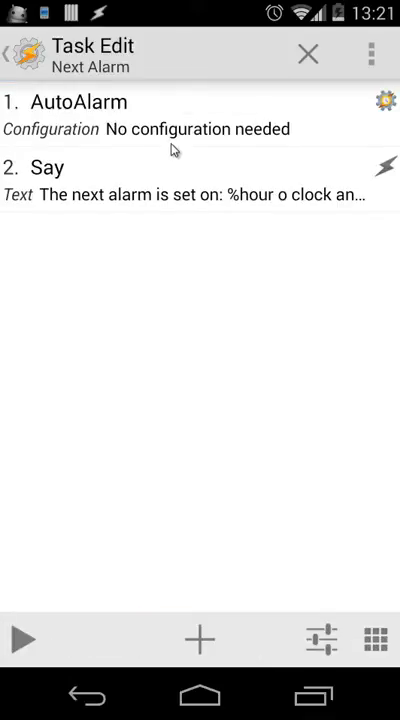
{"action": "mouse_move", "coordinate": [182, 222]}
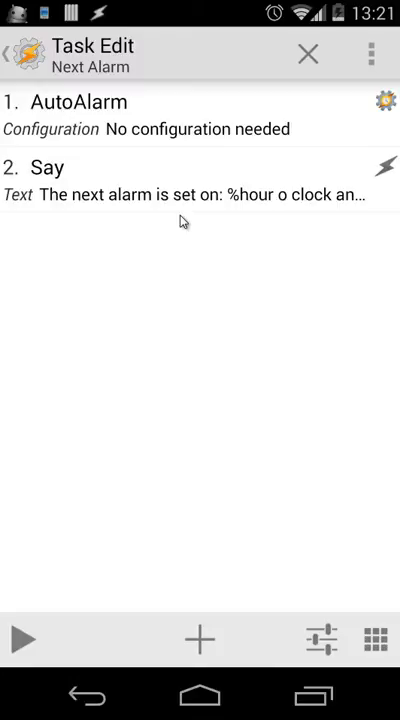
{"action": "mouse_move", "coordinate": [168, 150]}
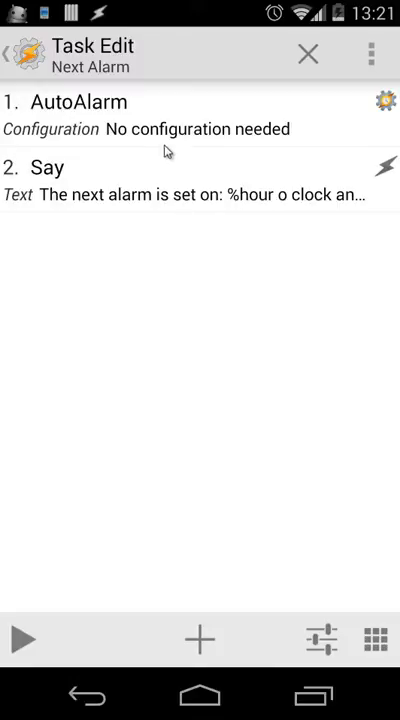
{"action": "mouse_move", "coordinate": [32, 128]}
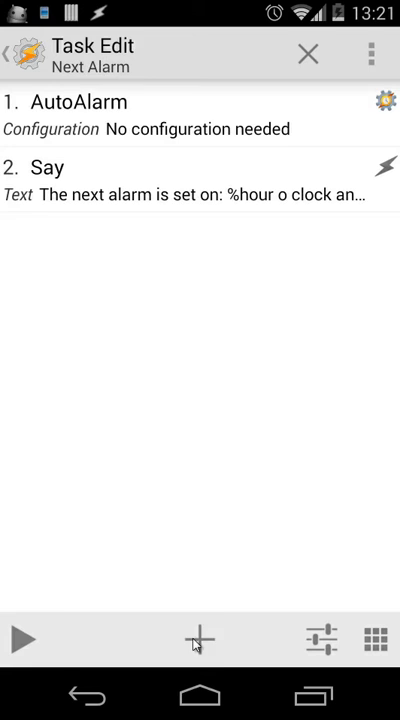
{"action": "left_click", "coordinate": [200, 640]}
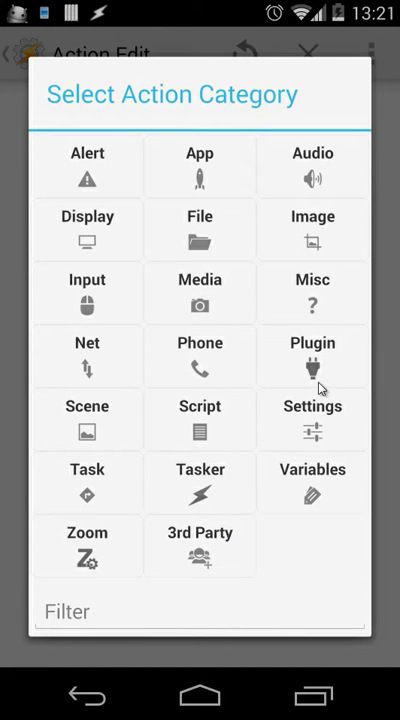
{"action": "left_click", "coordinate": [312, 356]}
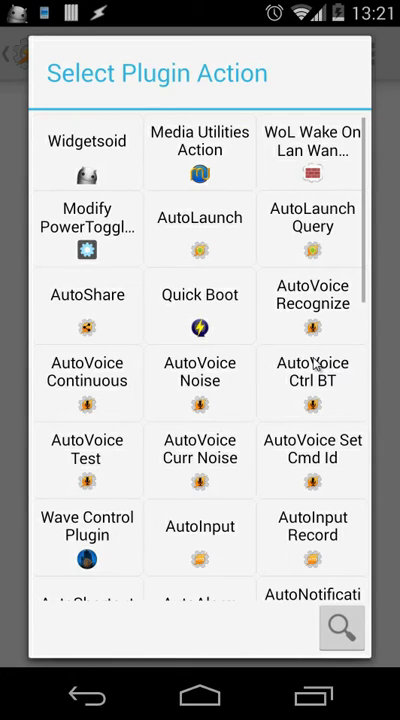
{"action": "scroll", "scroll_direction": "down", "scroll_amount": 3}
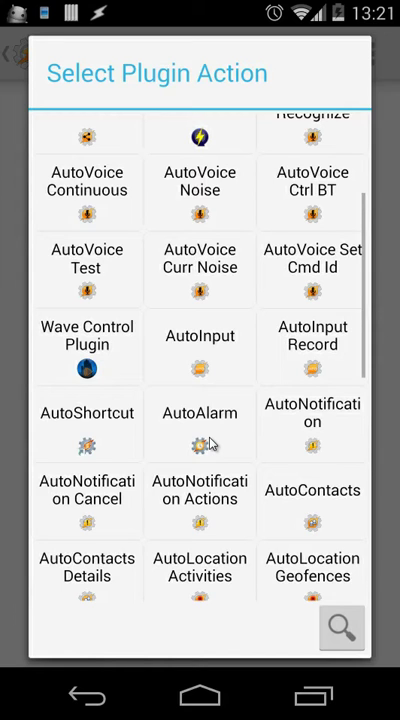
{"action": "left_click", "coordinate": [200, 412]}
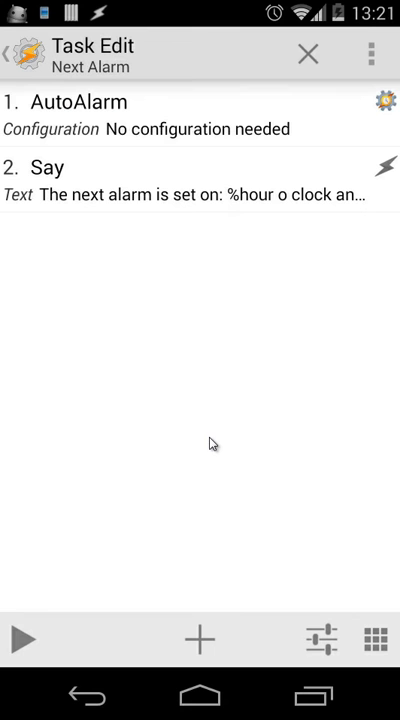
{"action": "mouse_move", "coordinate": [120, 142]}
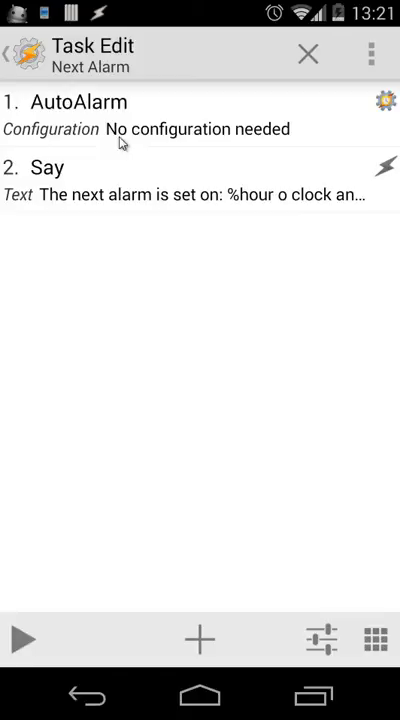
{"action": "mouse_move", "coordinate": [272, 138]}
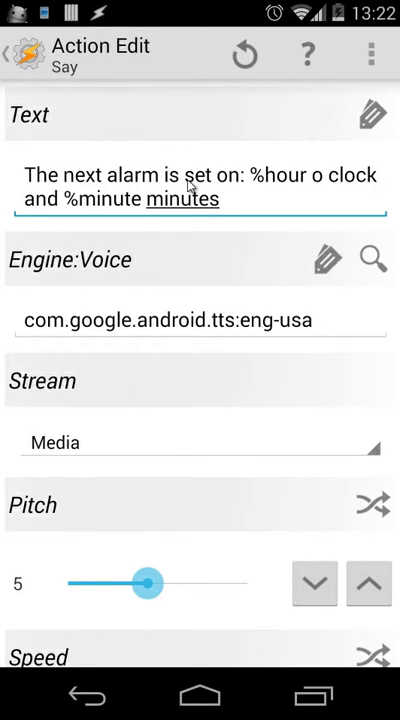
{"action": "mouse_move", "coordinate": [218, 252]}
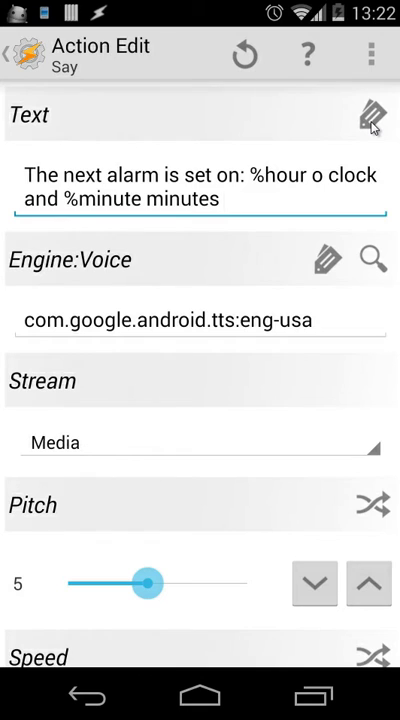
- List the variables for the Say text, showing %hour, %minute and the AutoAlarm variables
{"action": "left_click", "coordinate": [372, 114]}
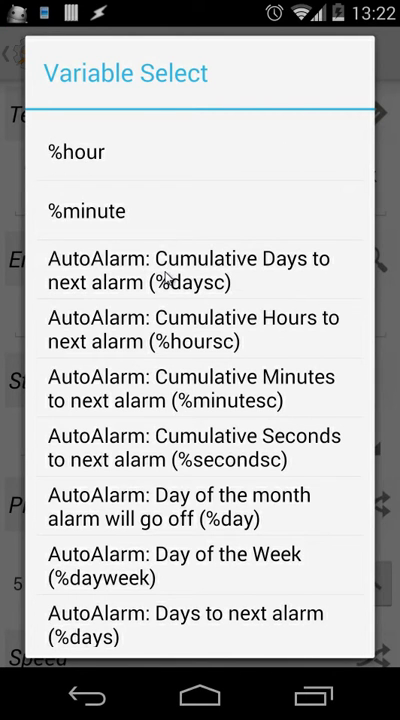
{"action": "mouse_move", "coordinate": [312, 284]}
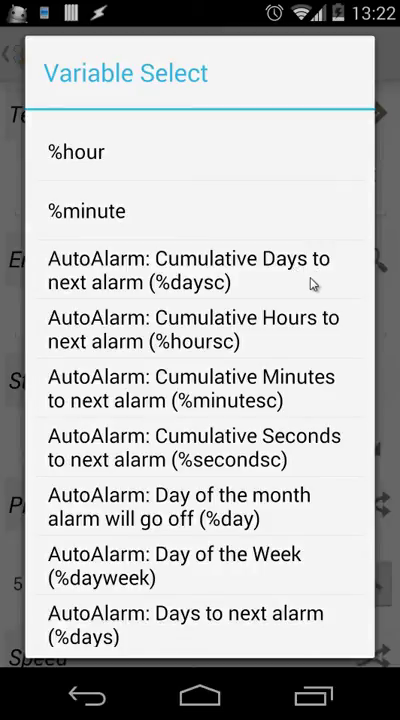
{"action": "mouse_move", "coordinate": [188, 364]}
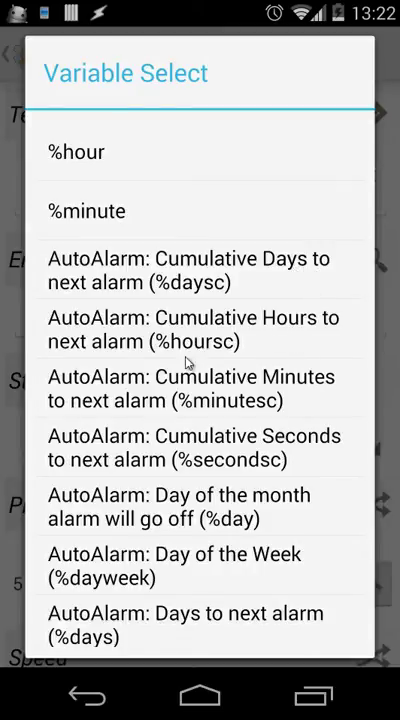
{"action": "mouse_move", "coordinate": [356, 448]}
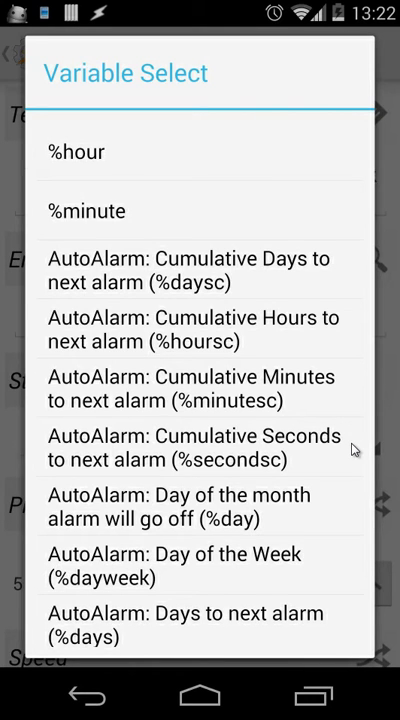
{"action": "scroll", "scroll_direction": "down", "scroll_amount": 3}
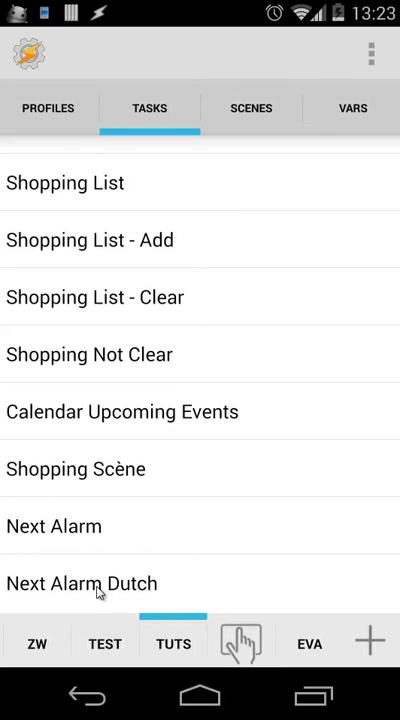
- Review the Next Alarm Dutch task's Variable Set, %minute If/Else If branches and Say actions
{"action": "left_click", "coordinate": [80, 584]}
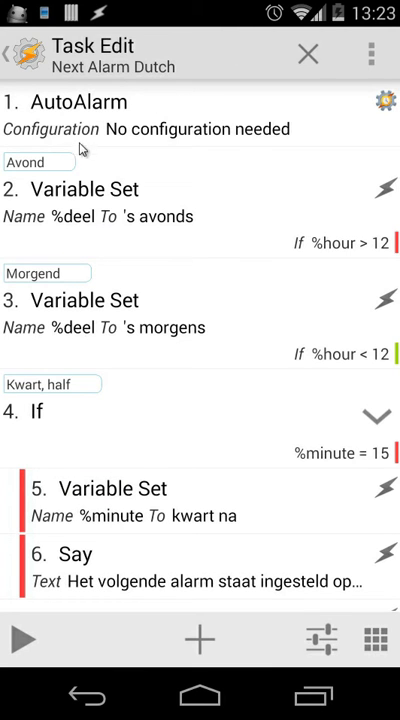
{"action": "mouse_move", "coordinate": [108, 302]}
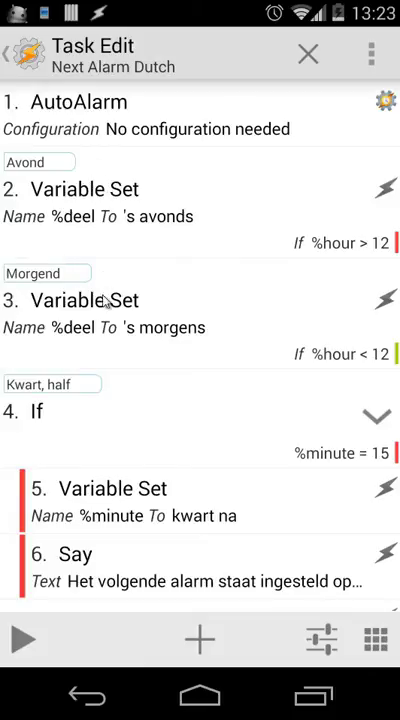
{"action": "mouse_move", "coordinate": [124, 440]}
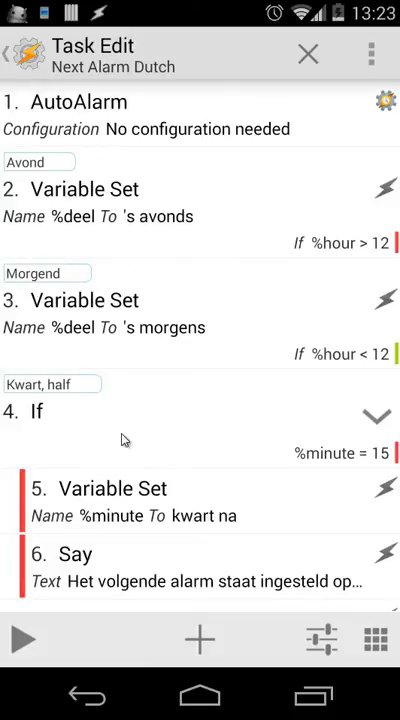
{"action": "mouse_move", "coordinate": [150, 184]}
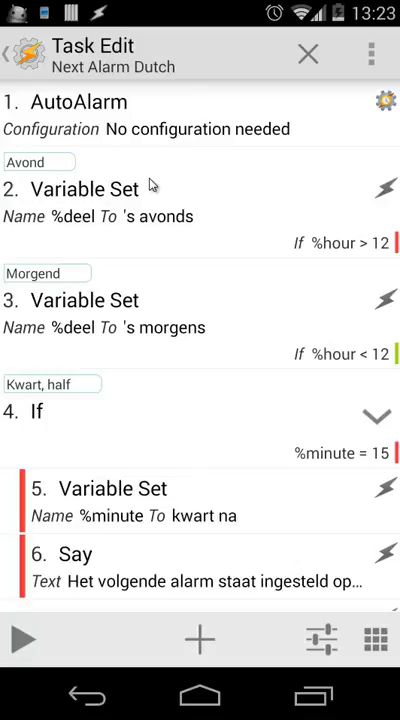
{"action": "mouse_move", "coordinate": [112, 228]}
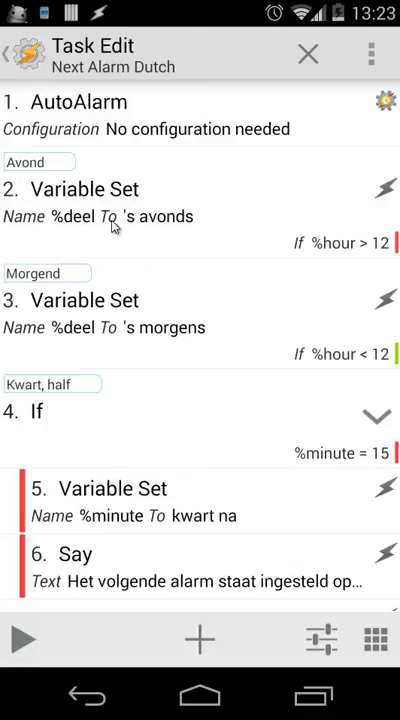
{"action": "mouse_move", "coordinate": [118, 350]}
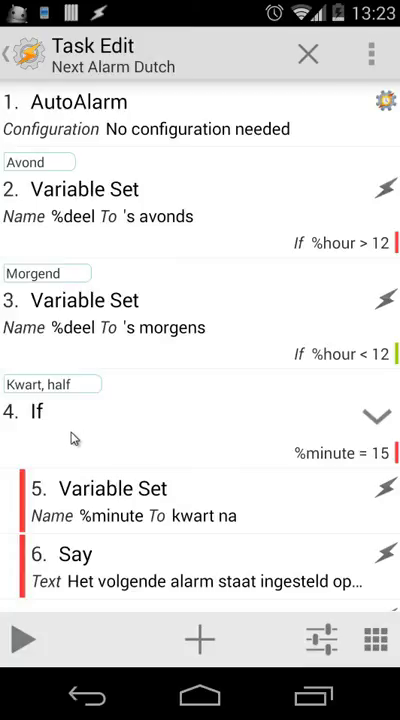
{"action": "mouse_move", "coordinate": [380, 466]}
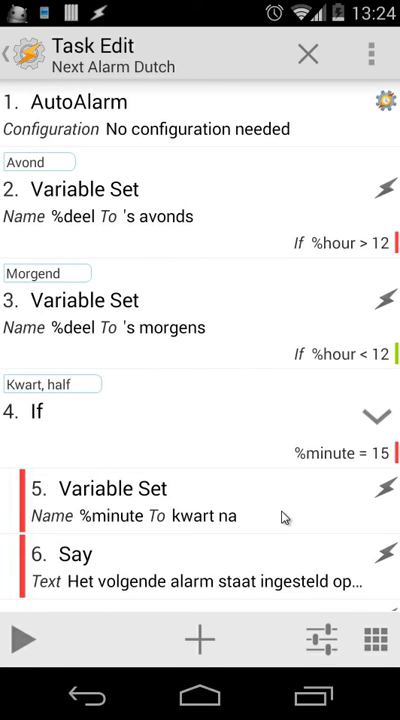
{"action": "scroll", "scroll_direction": "down", "scroll_amount": 3}
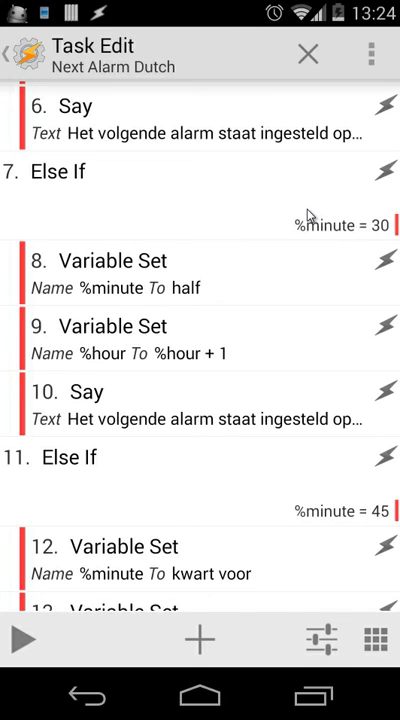
{"action": "scroll", "scroll_direction": "down", "scroll_amount": 3}
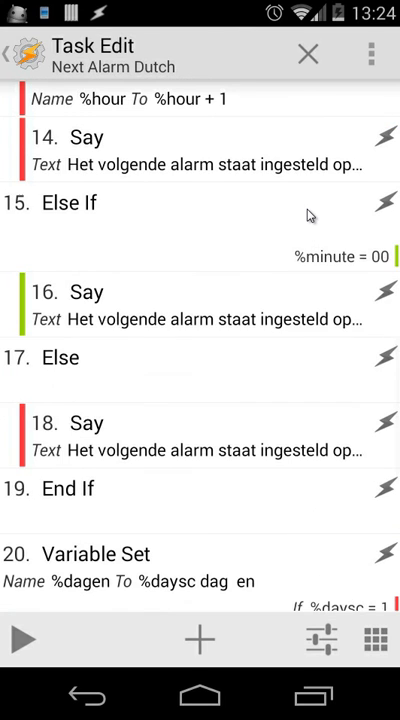
{"action": "mouse_move", "coordinate": [296, 382]}
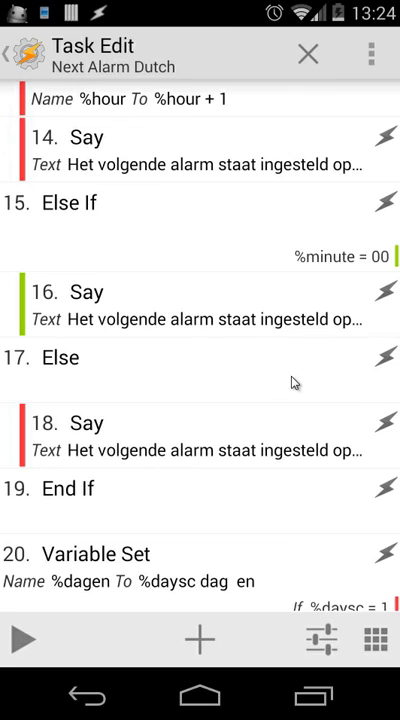
{"action": "scroll", "scroll_direction": "down", "scroll_amount": 3}
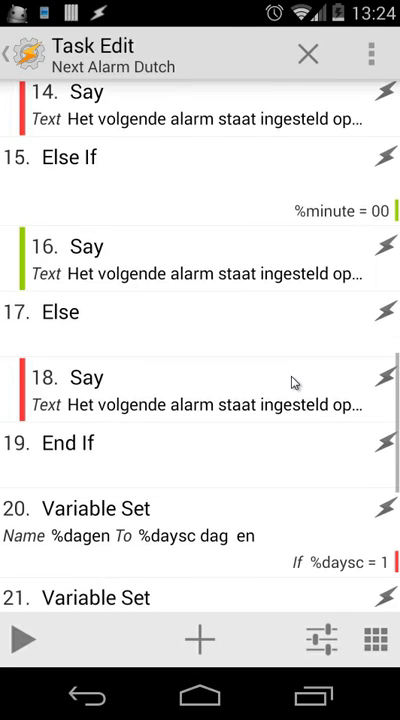